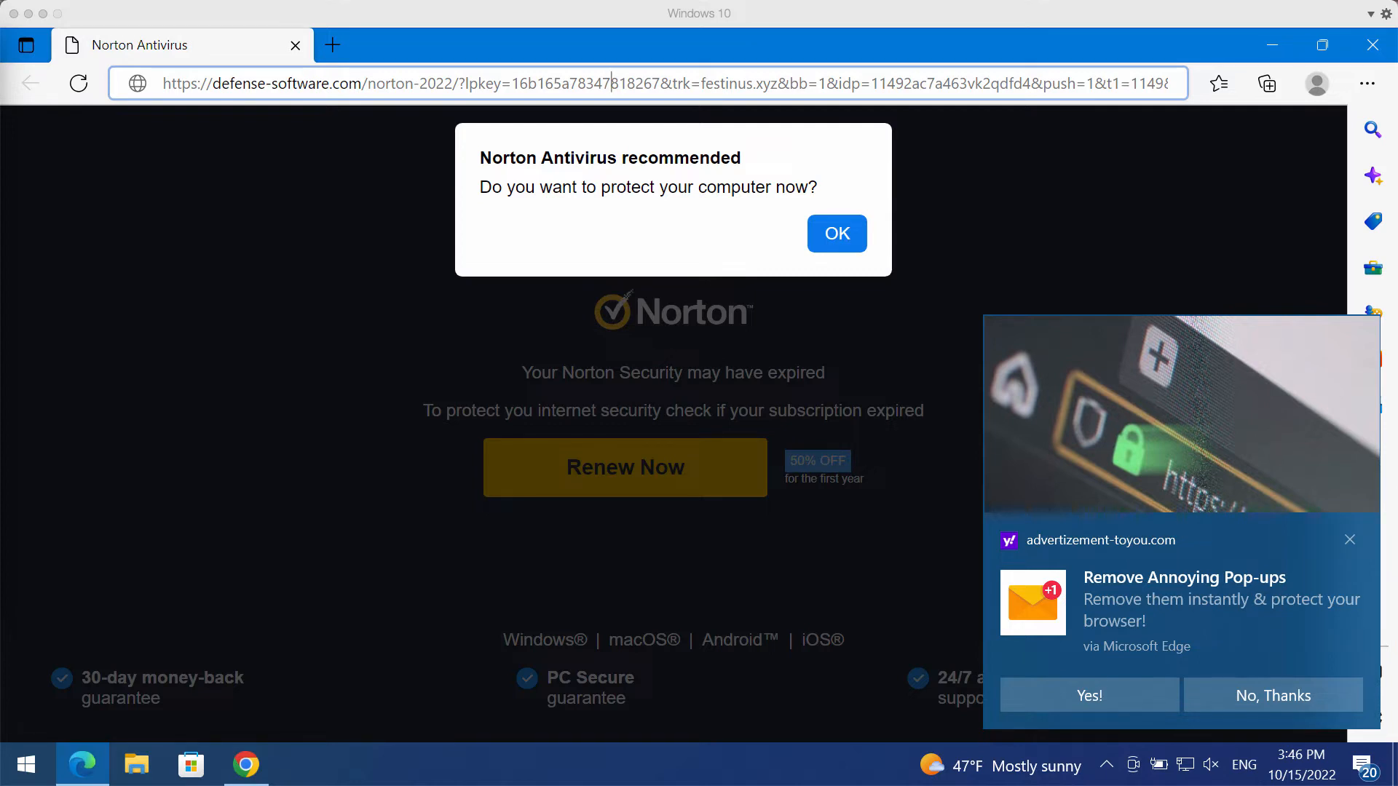
Dismiss the 'Remove Annoying Pop-ups' ad notification over the fake Norton page with 'No, Thanks'.
click(1348, 539)
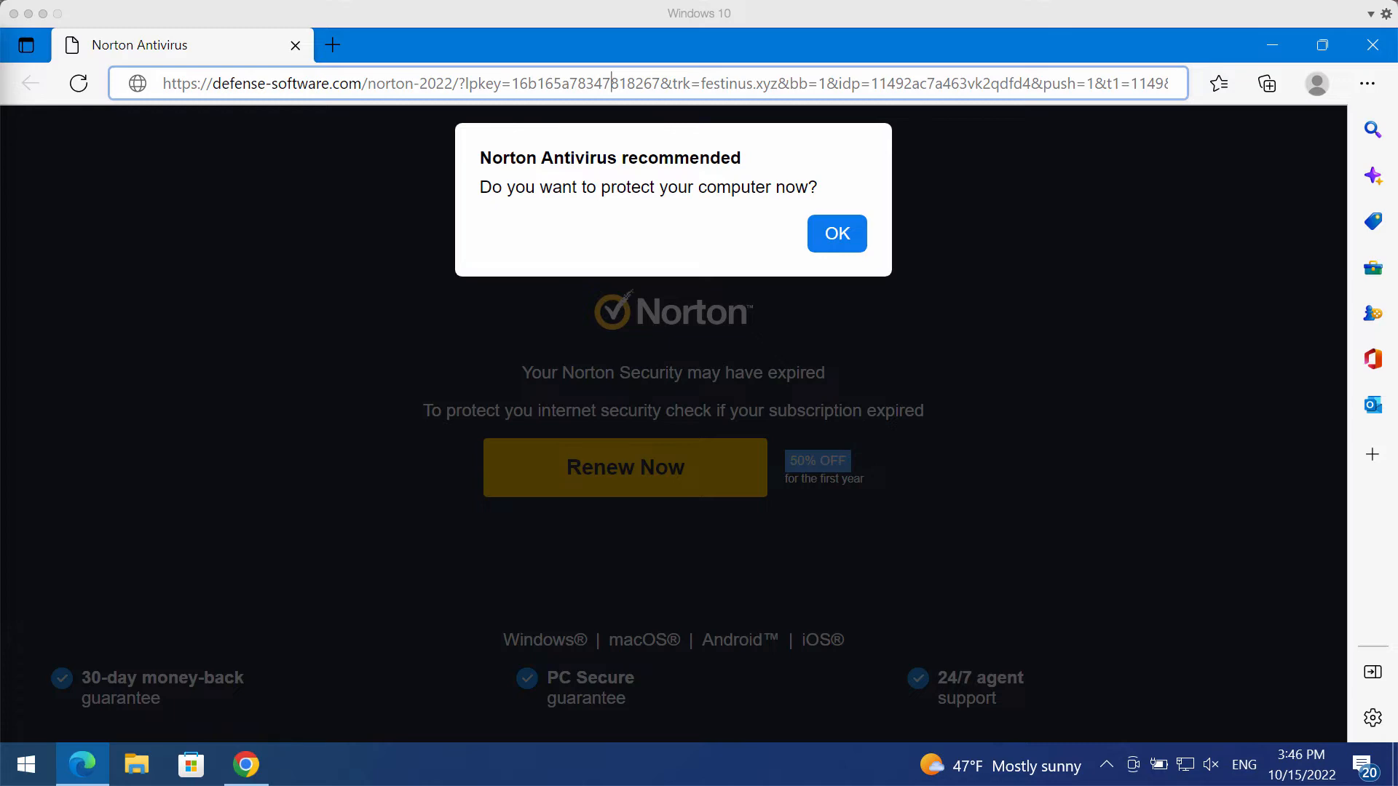
mouse_move(31, 83)
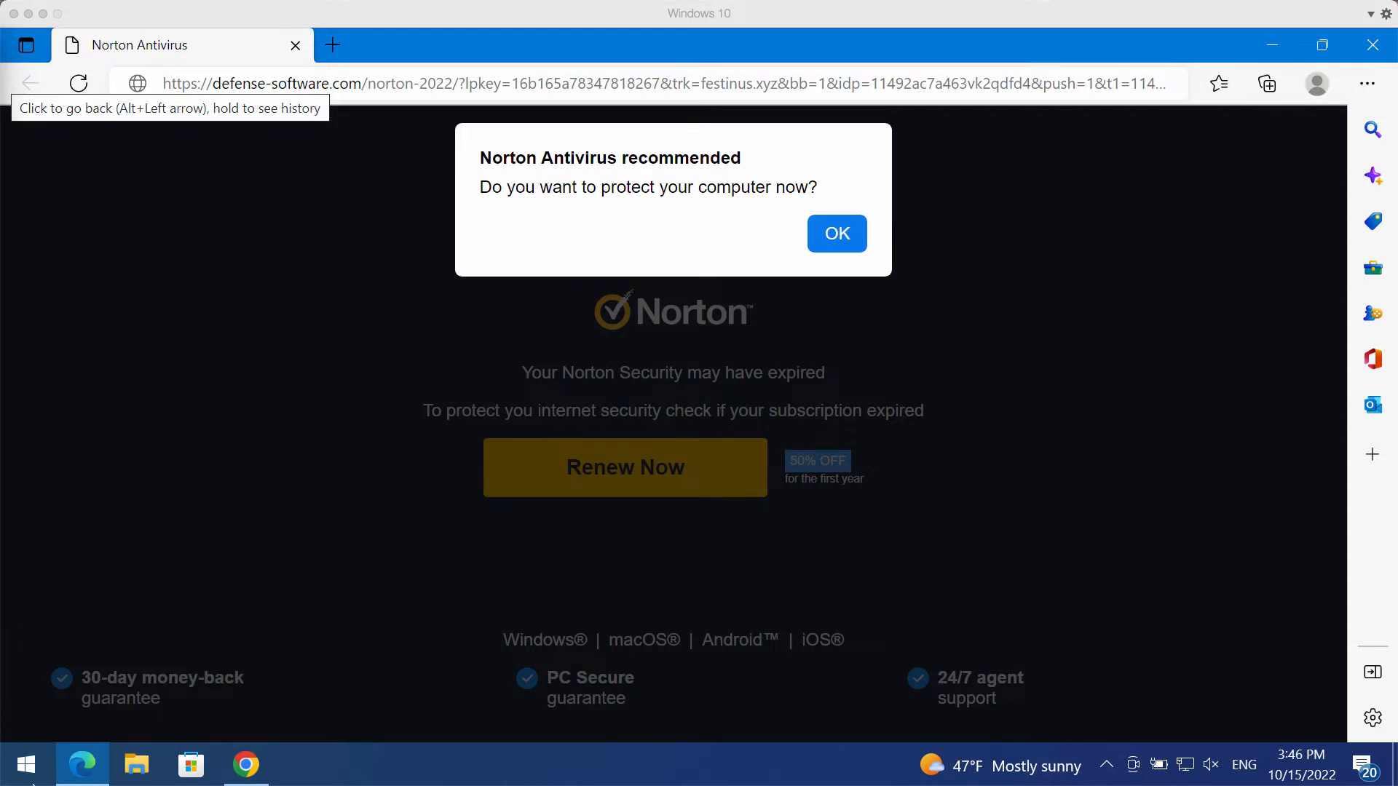
text(con)
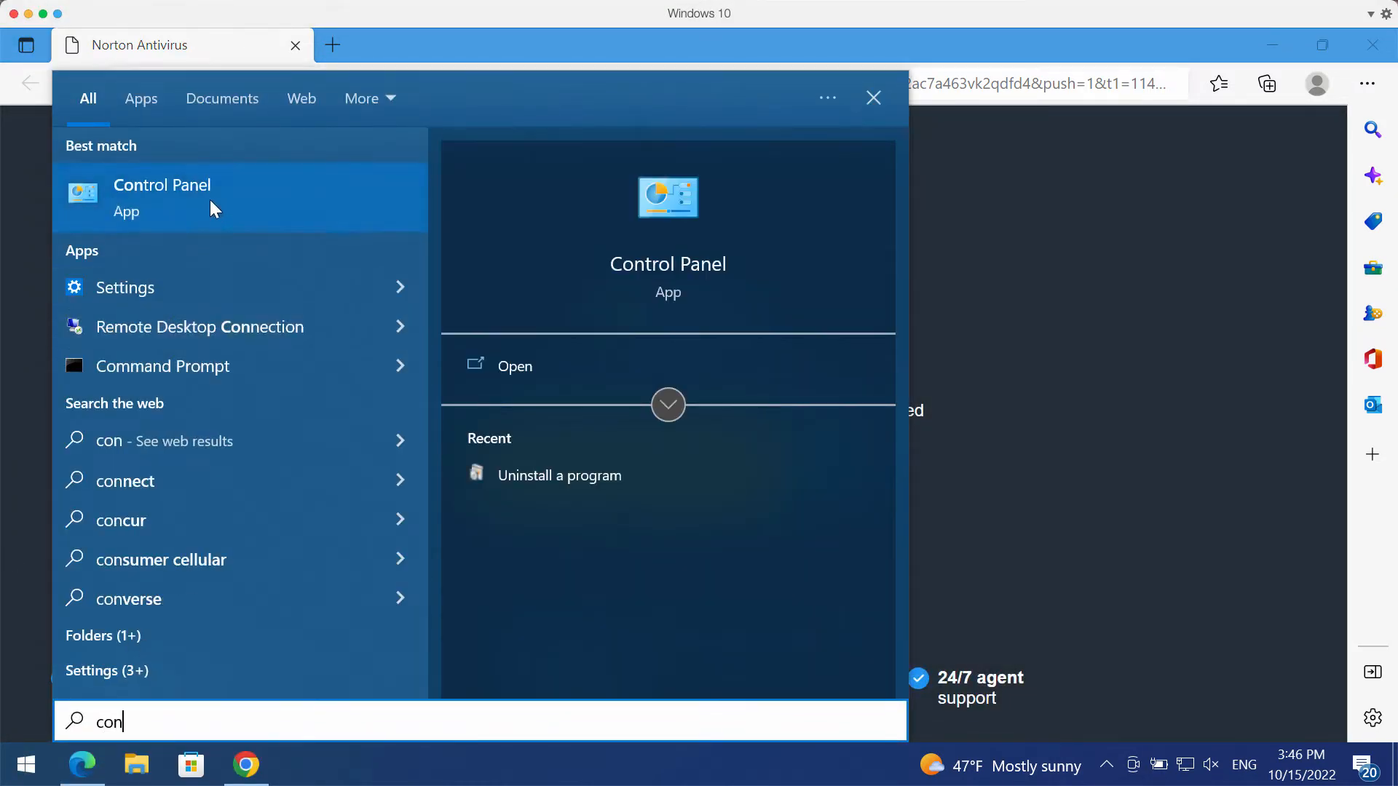
click(162, 196)
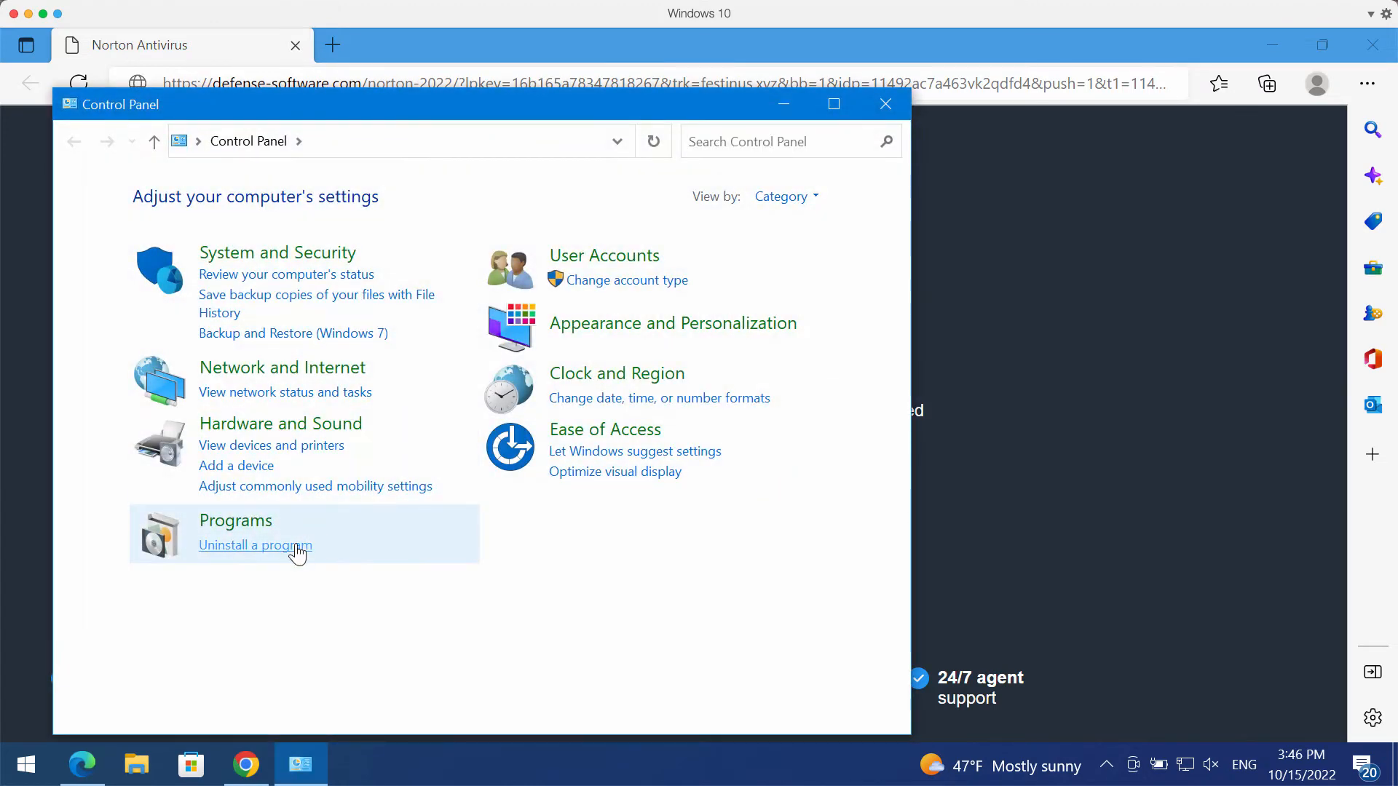
click(255, 544)
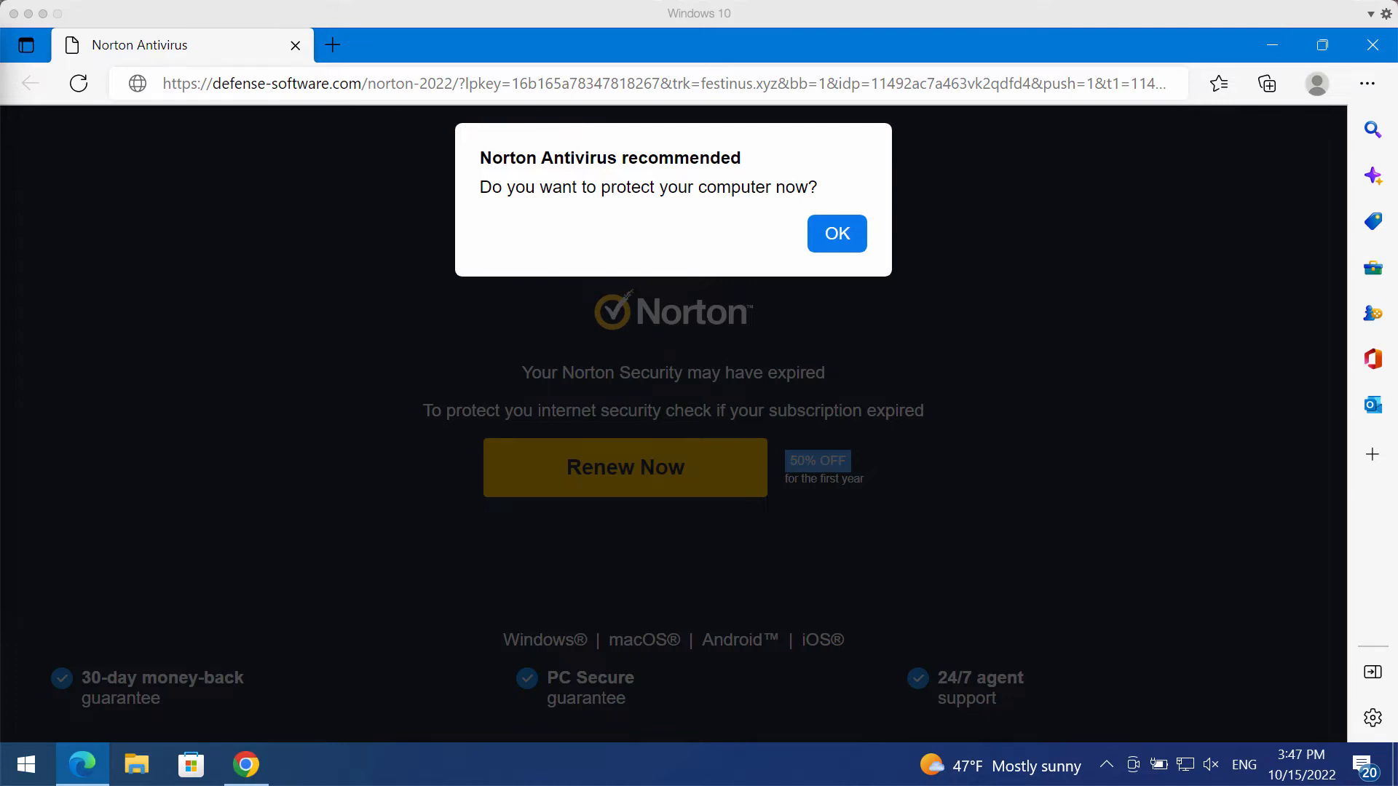
Close Edge with the fake alert and launch Combo Cleaner from its desktop shortcut.
click(834, 233)
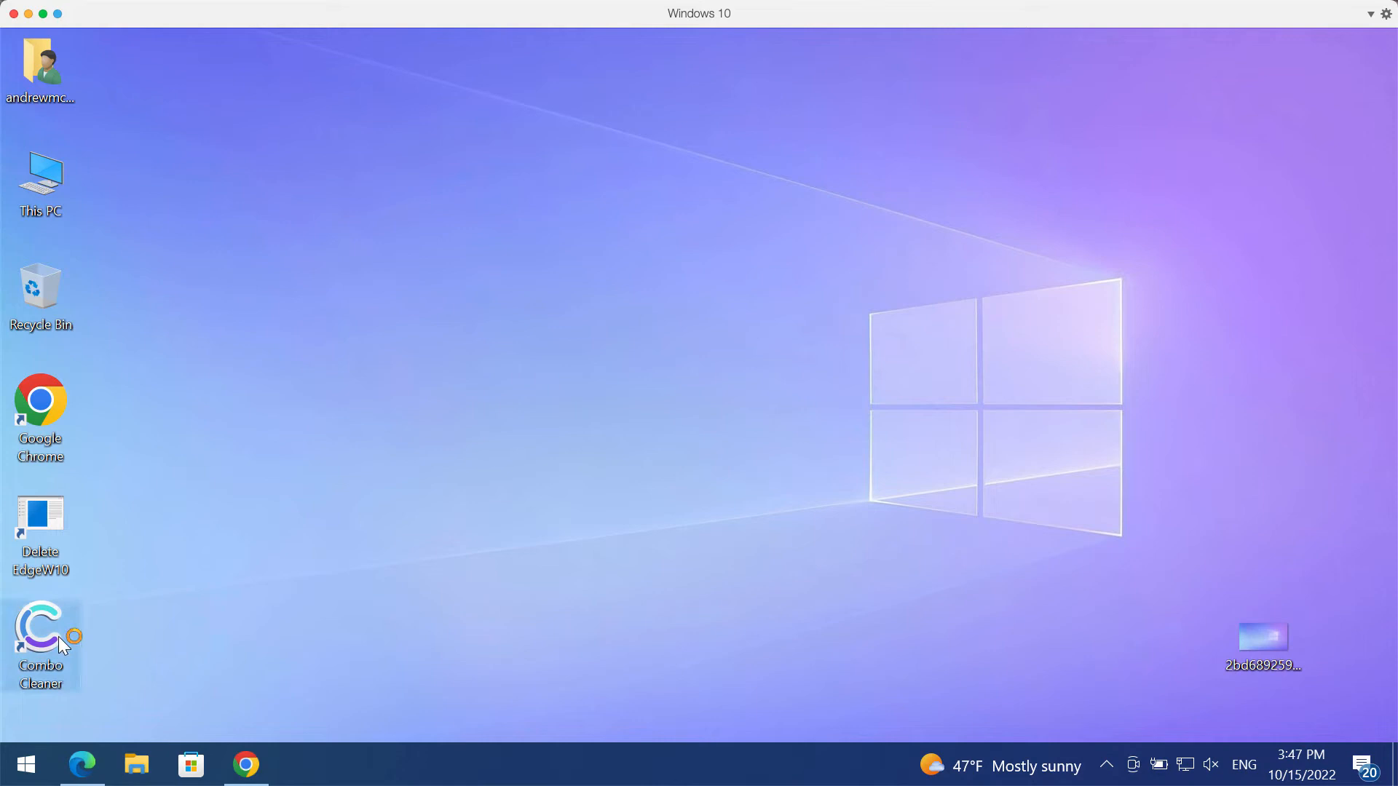
double_click(41, 634)
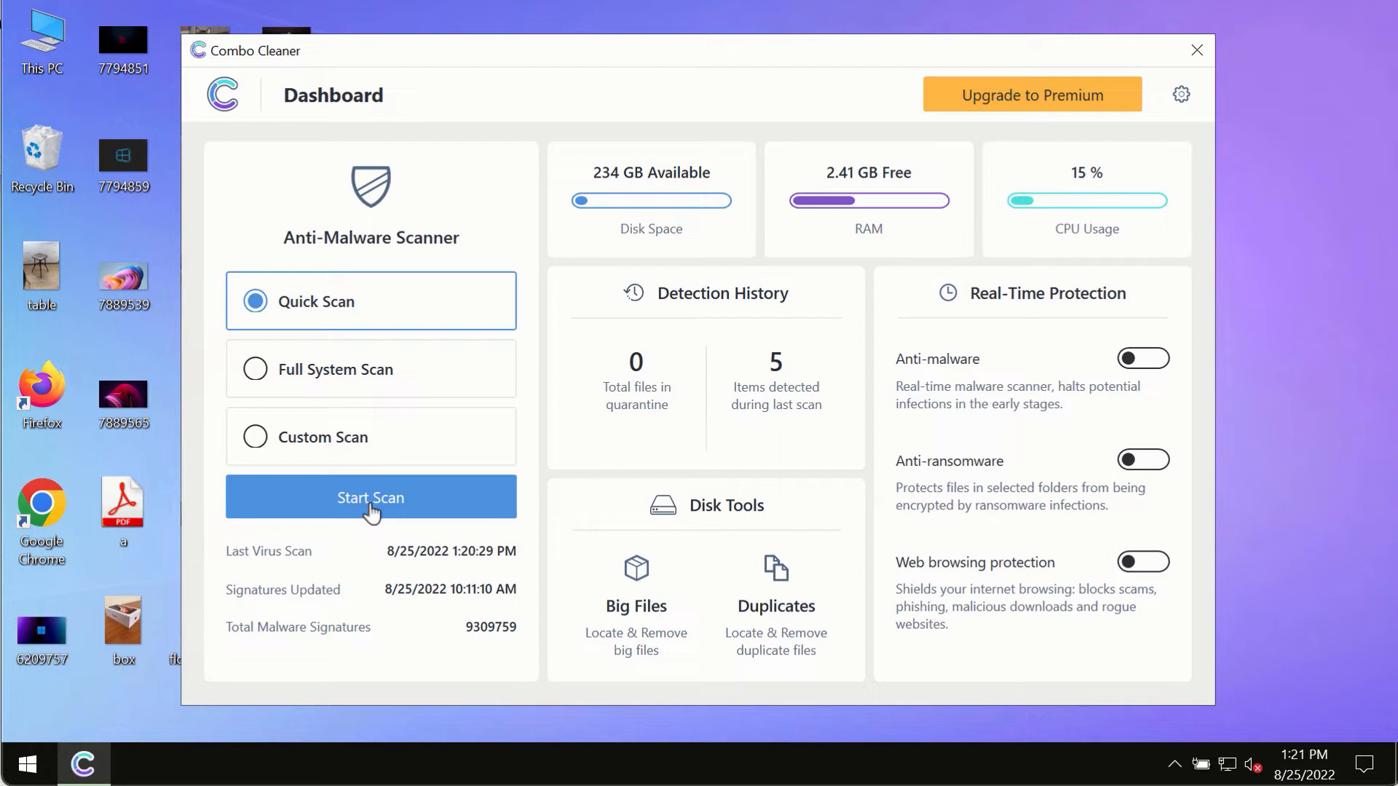
Start the Quick Scan, step back to the Dashboard, and return to the running scan's progress.
click(370, 497)
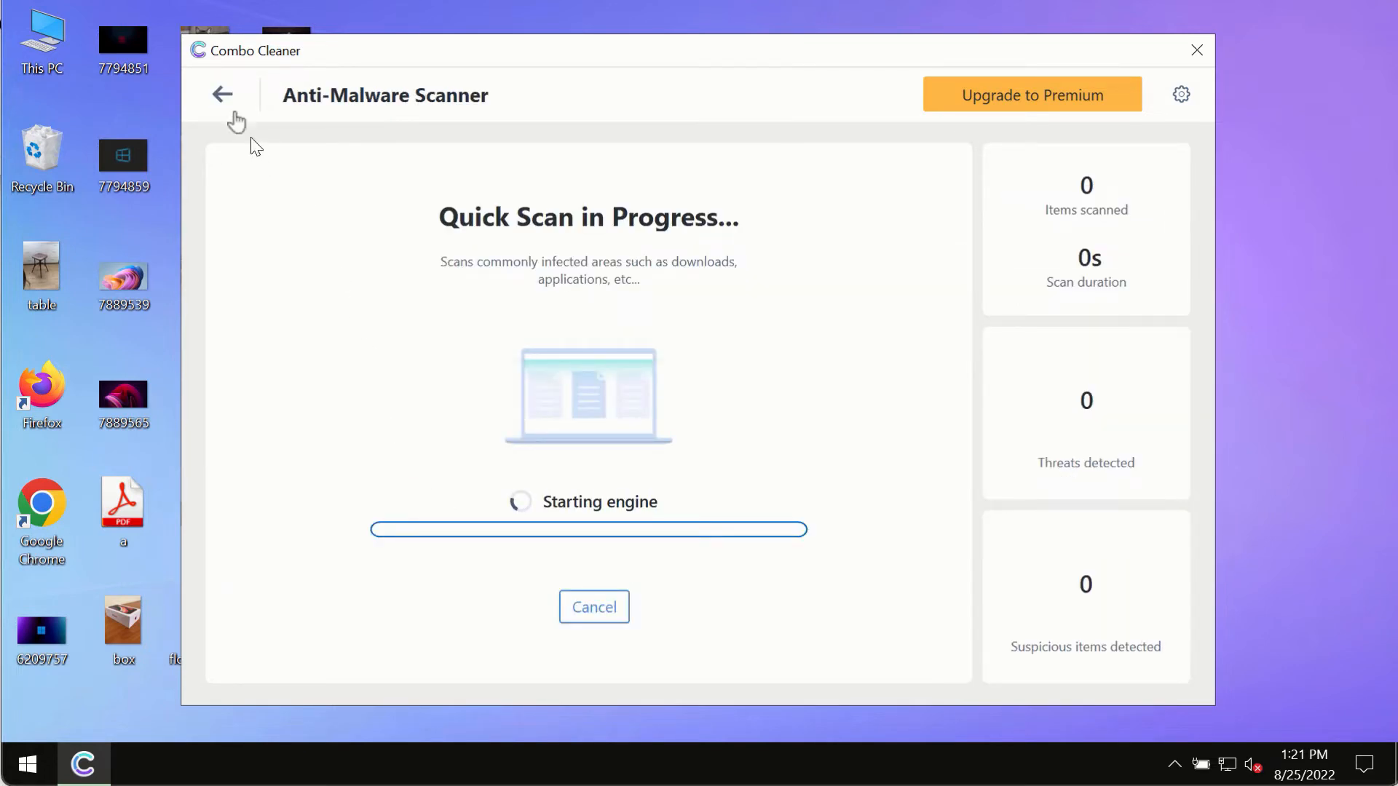
click(221, 95)
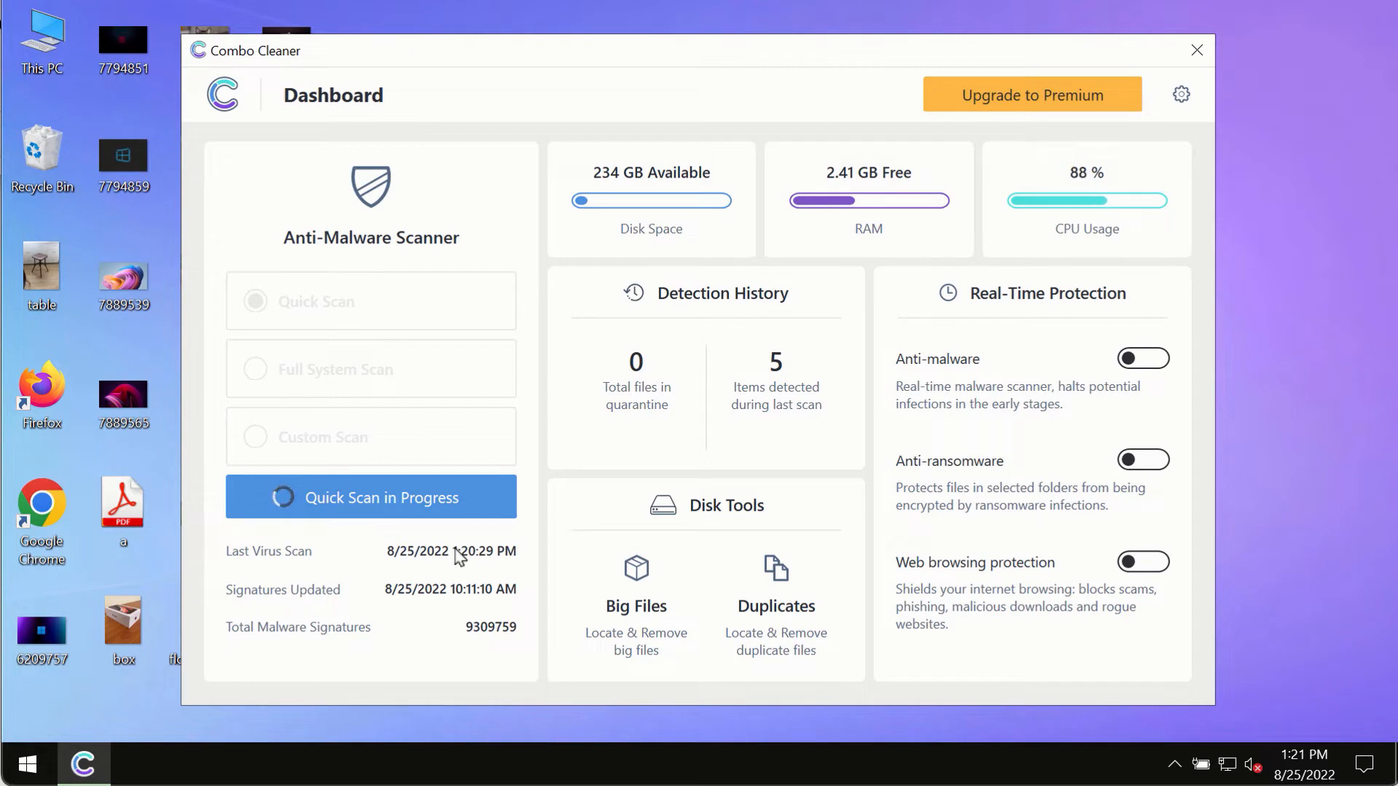
click(369, 498)
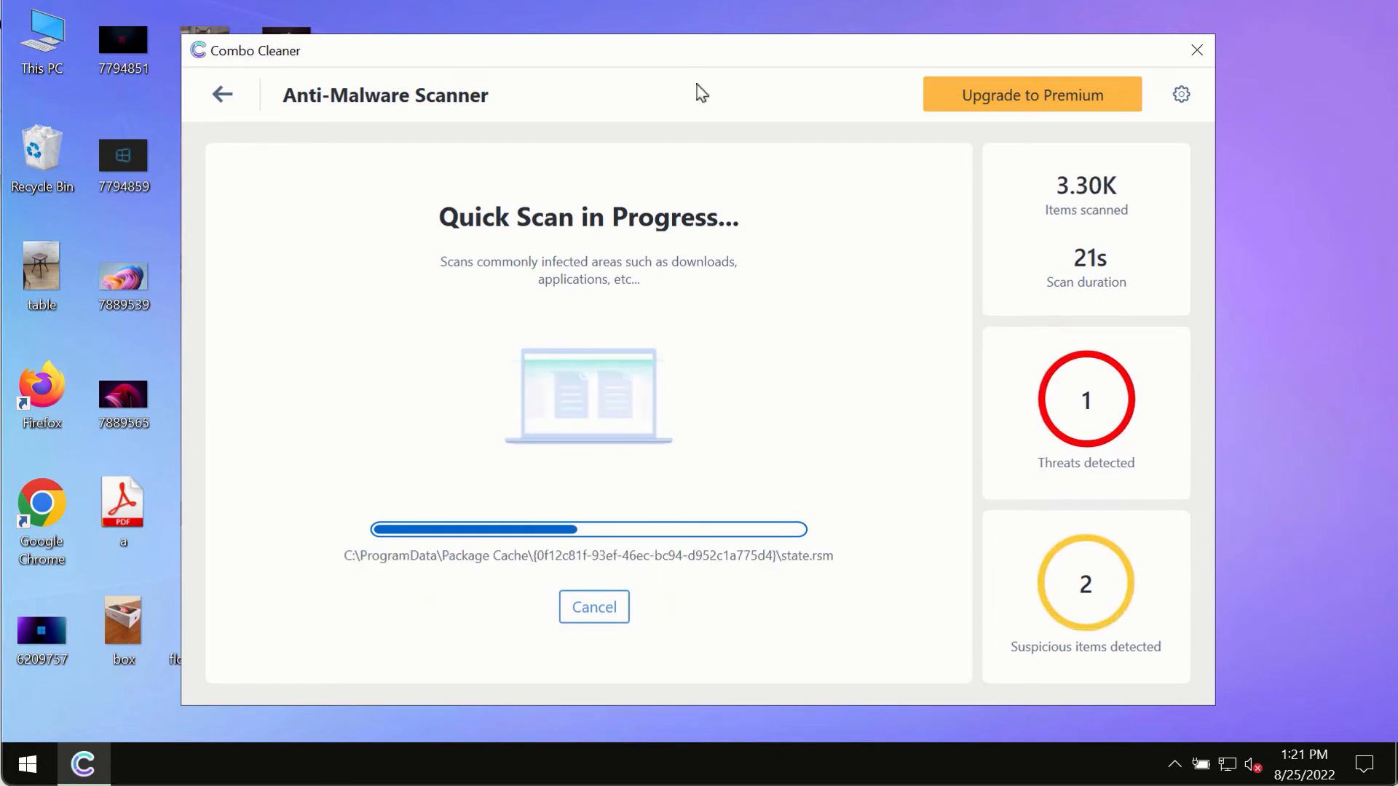
mouse_move(708, 73)
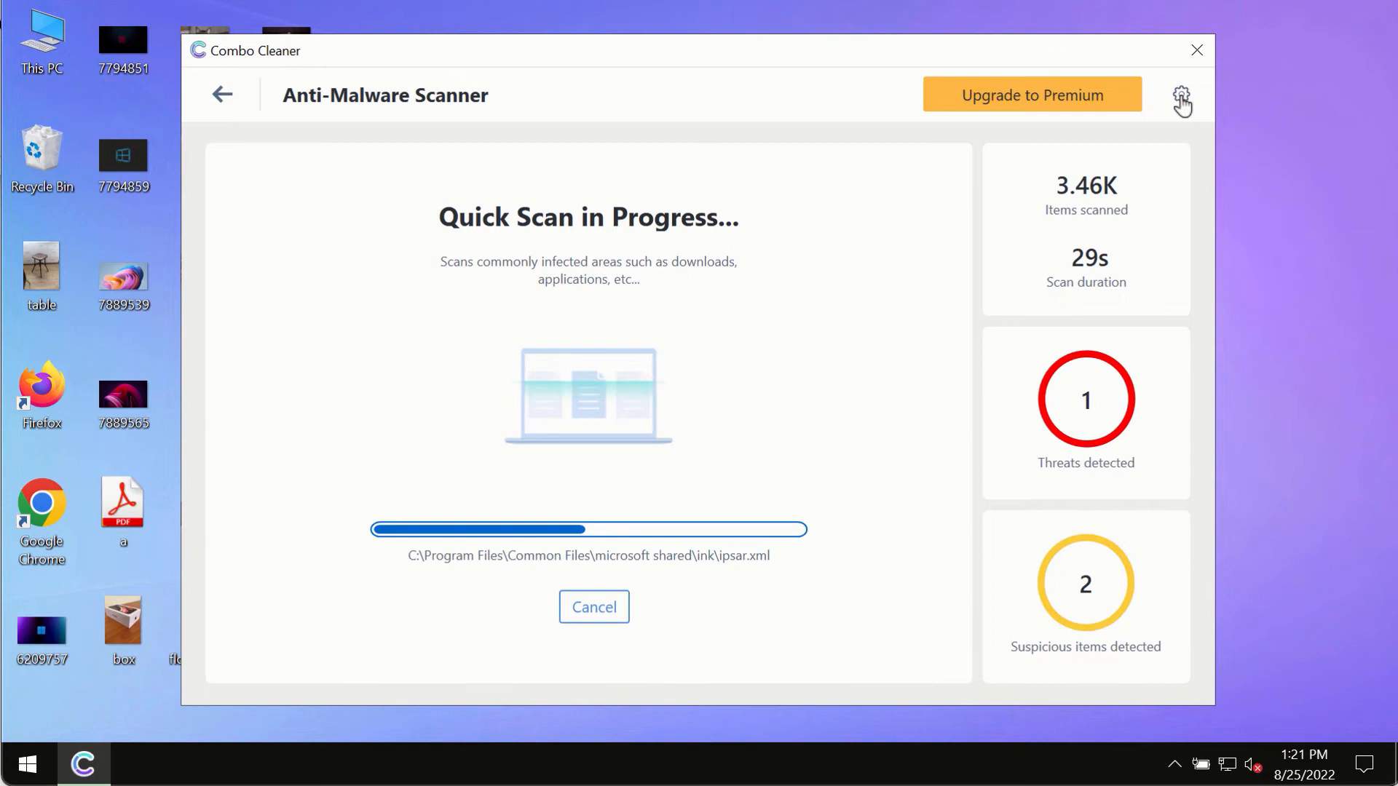
View the Anti-Ransomware settings with no protected folders or trusted programs, then return to the Dashboard.
click(1181, 95)
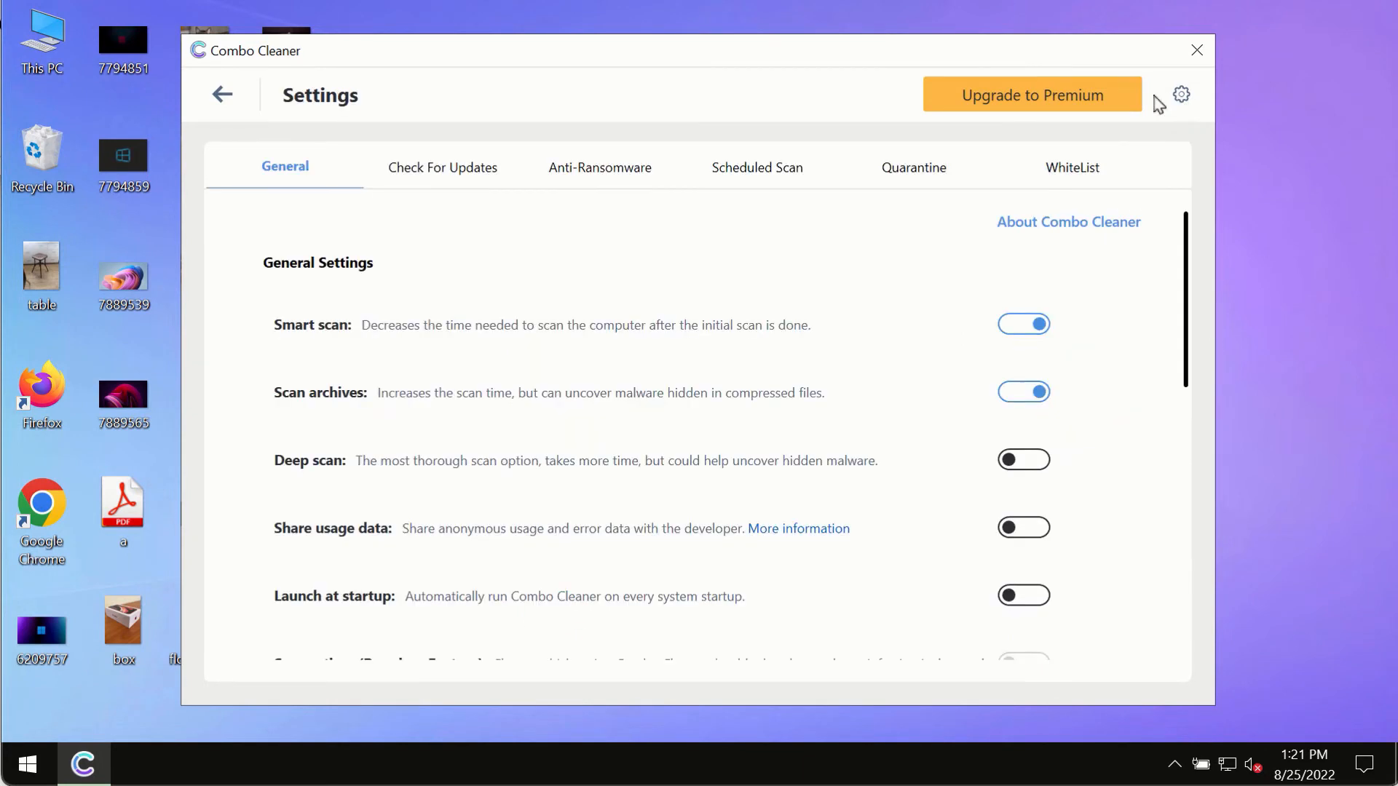
mouse_move(887, 21)
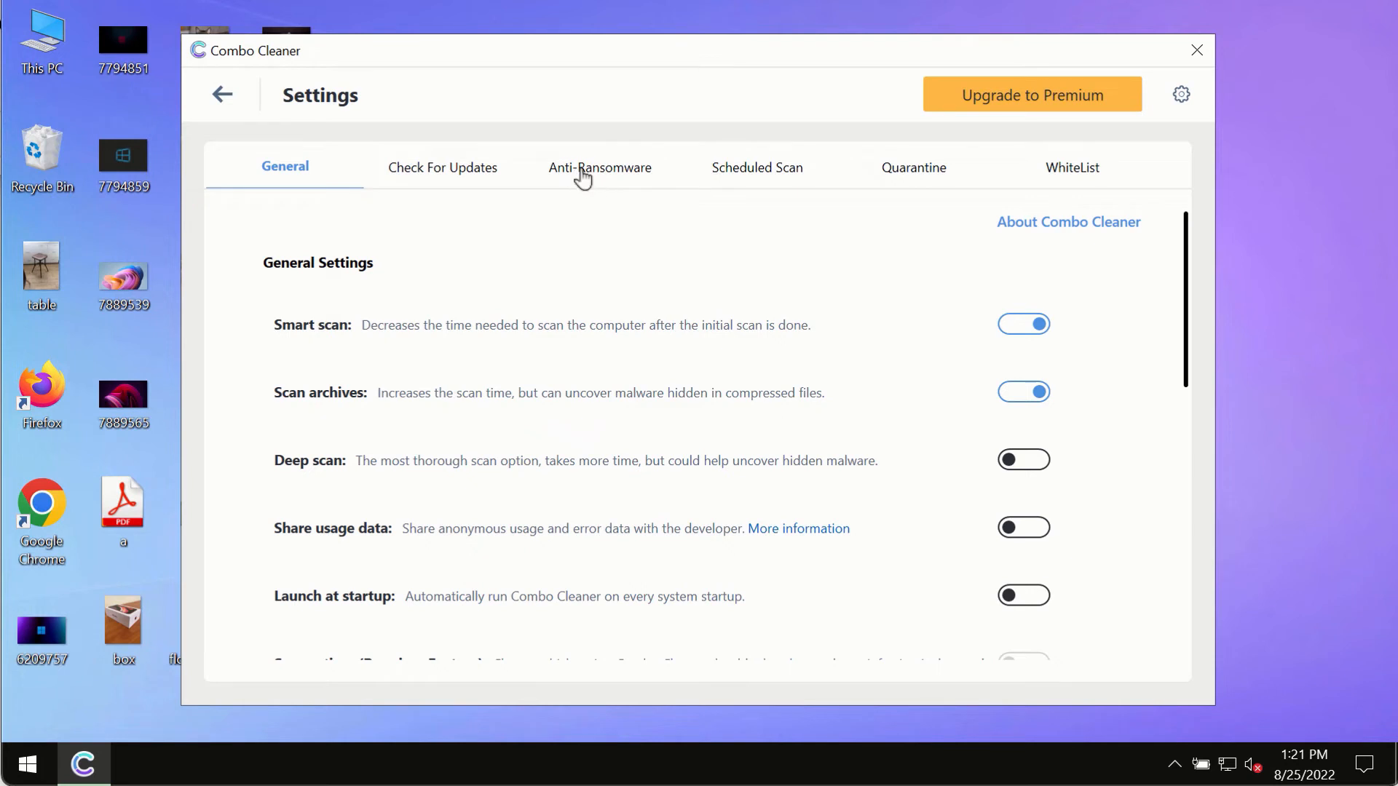
click(598, 168)
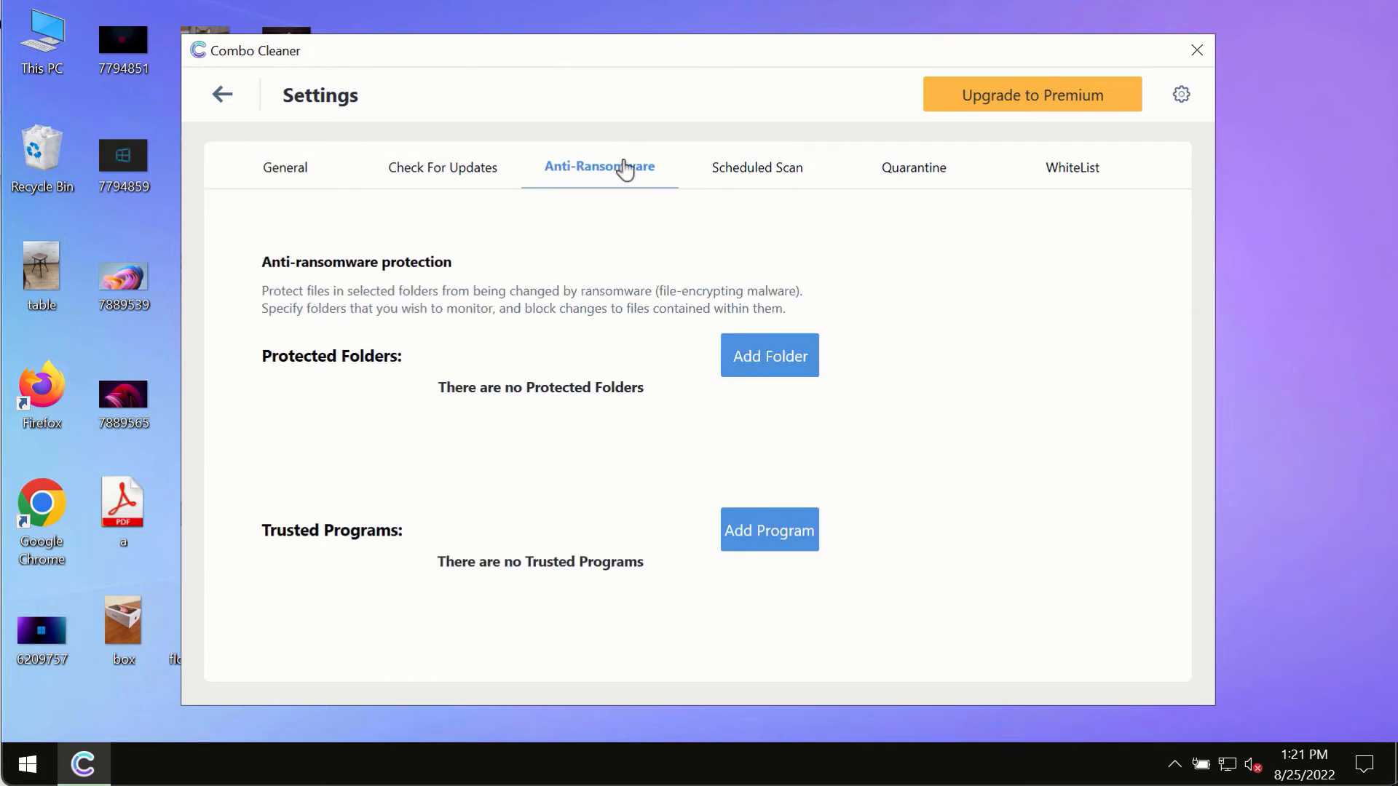
mouse_move(738, 411)
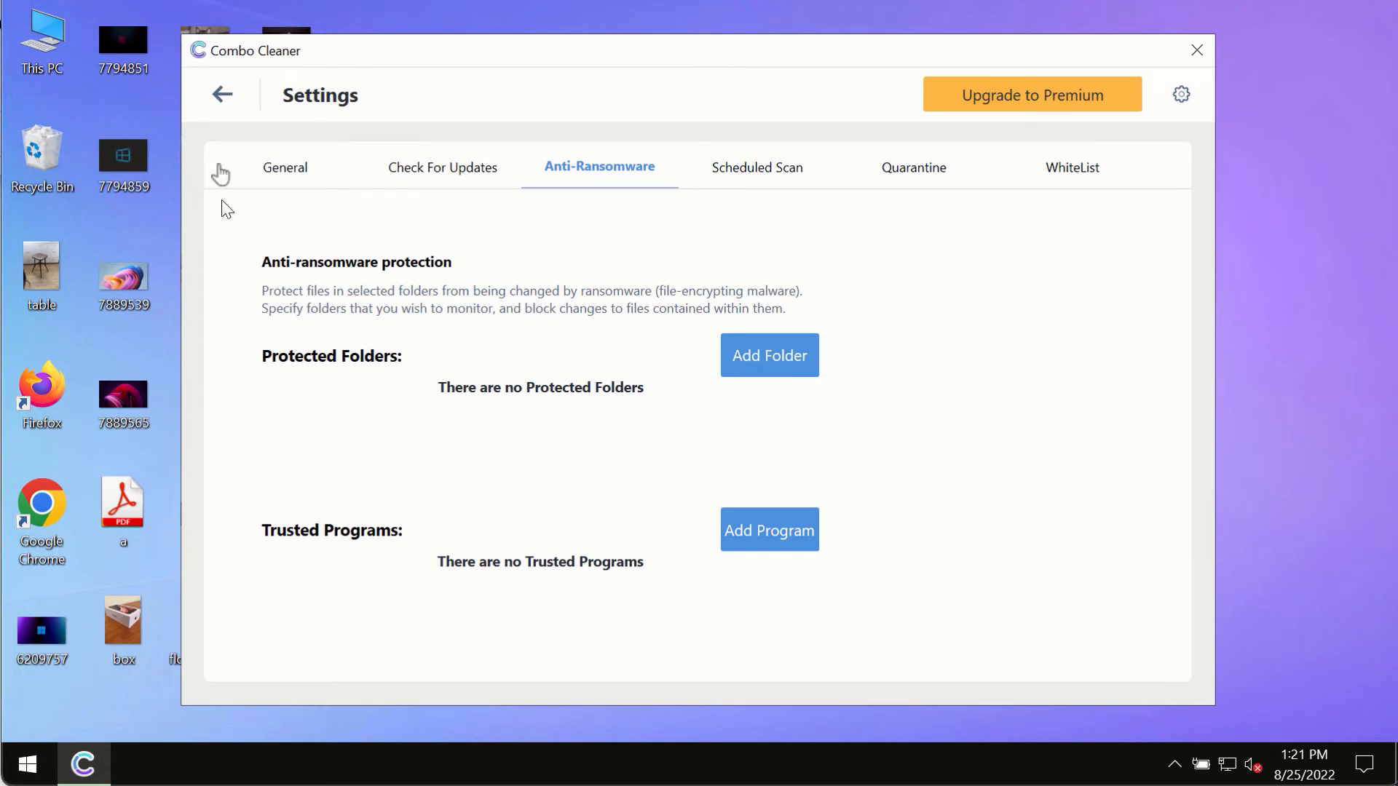
mouse_move(232, 106)
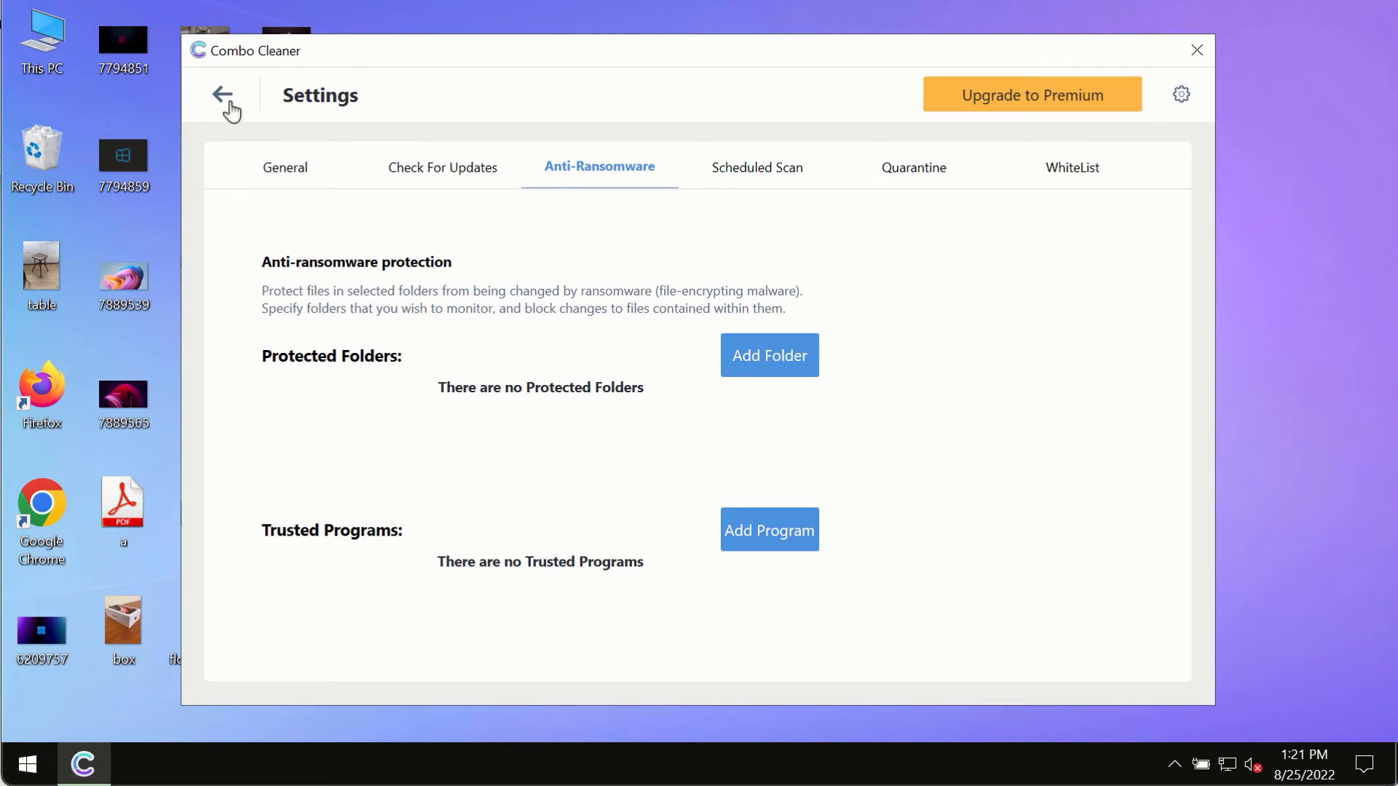
click(224, 95)
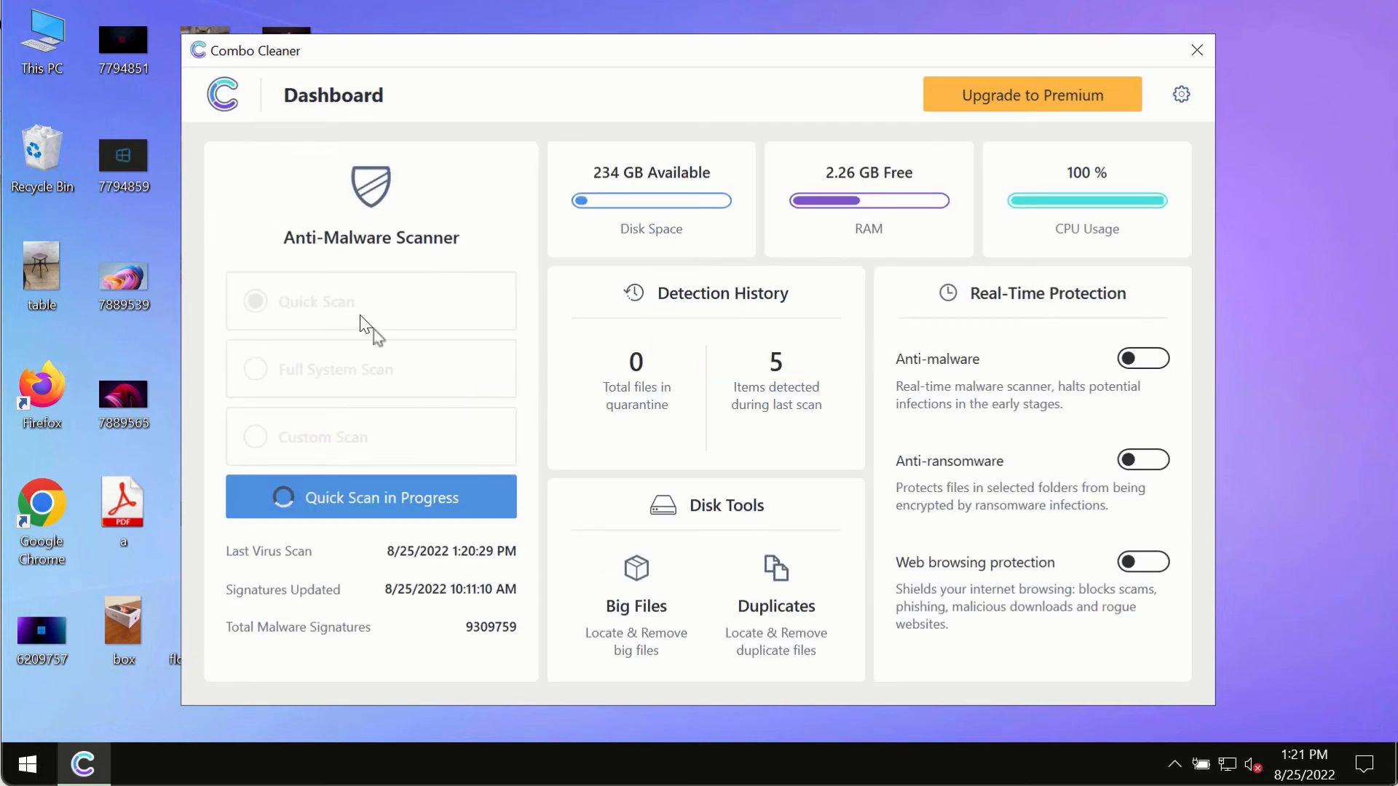
Reopen the Quick Scan progress view, now at about 4,090 items with four threats and two suspicious items.
click(370, 497)
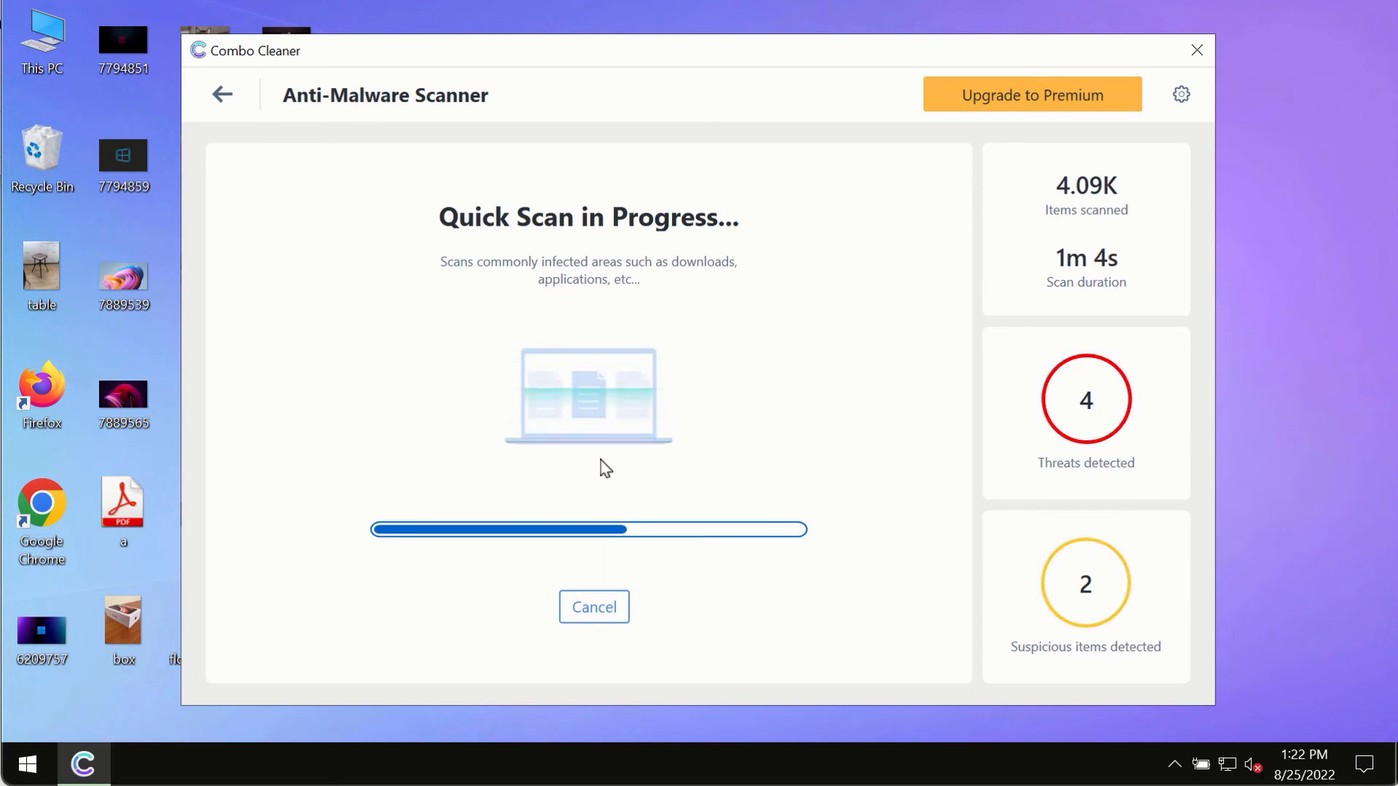
mouse_move(797, 473)
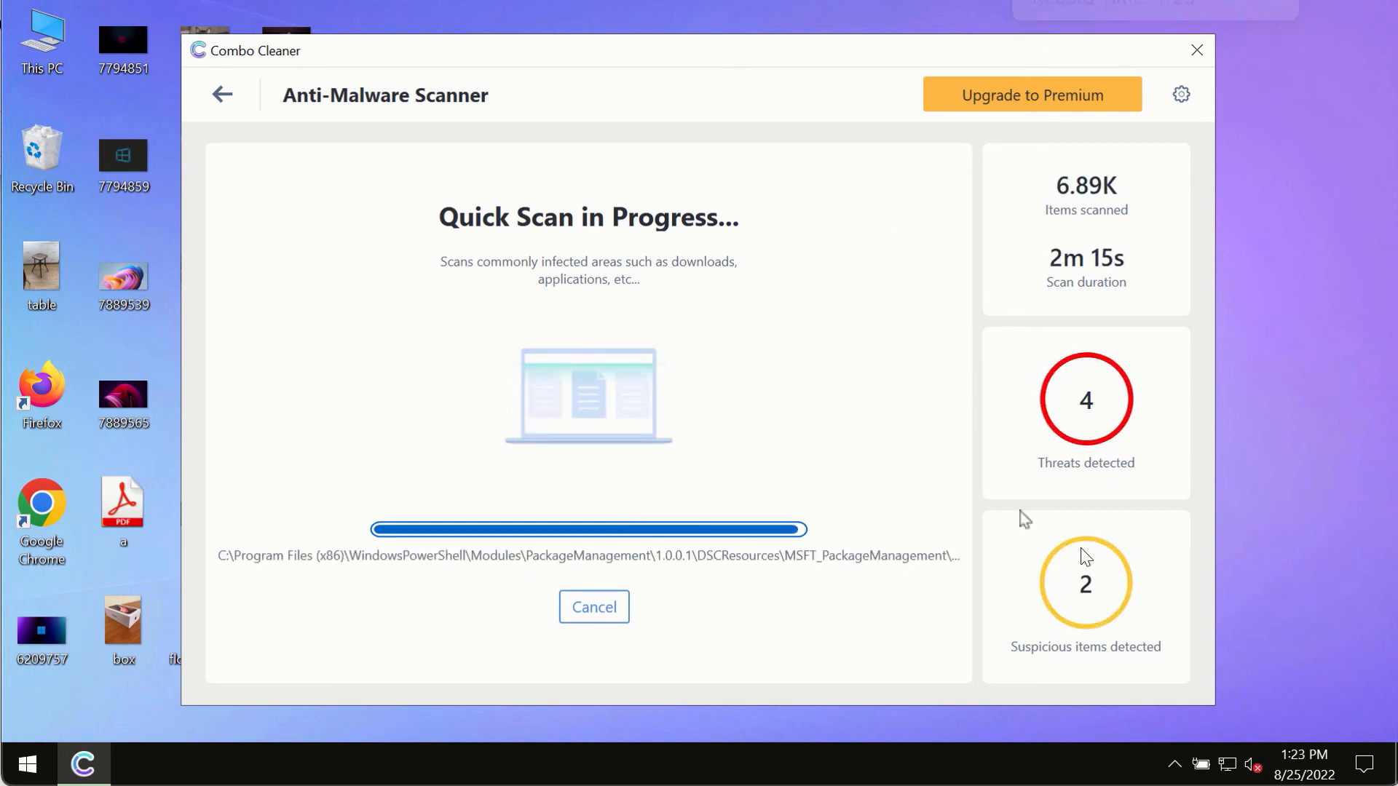
mouse_move(805, 327)
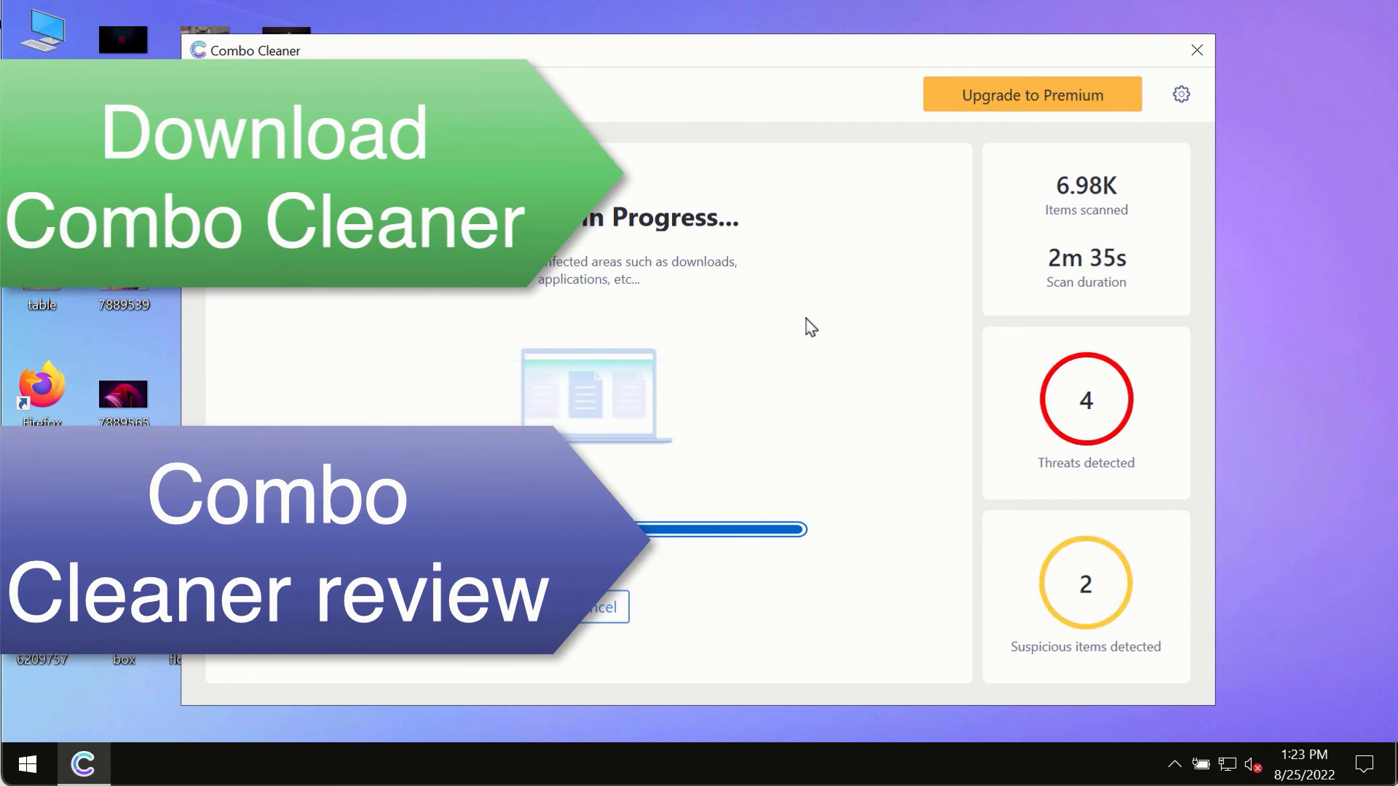
mouse_move(852, 284)
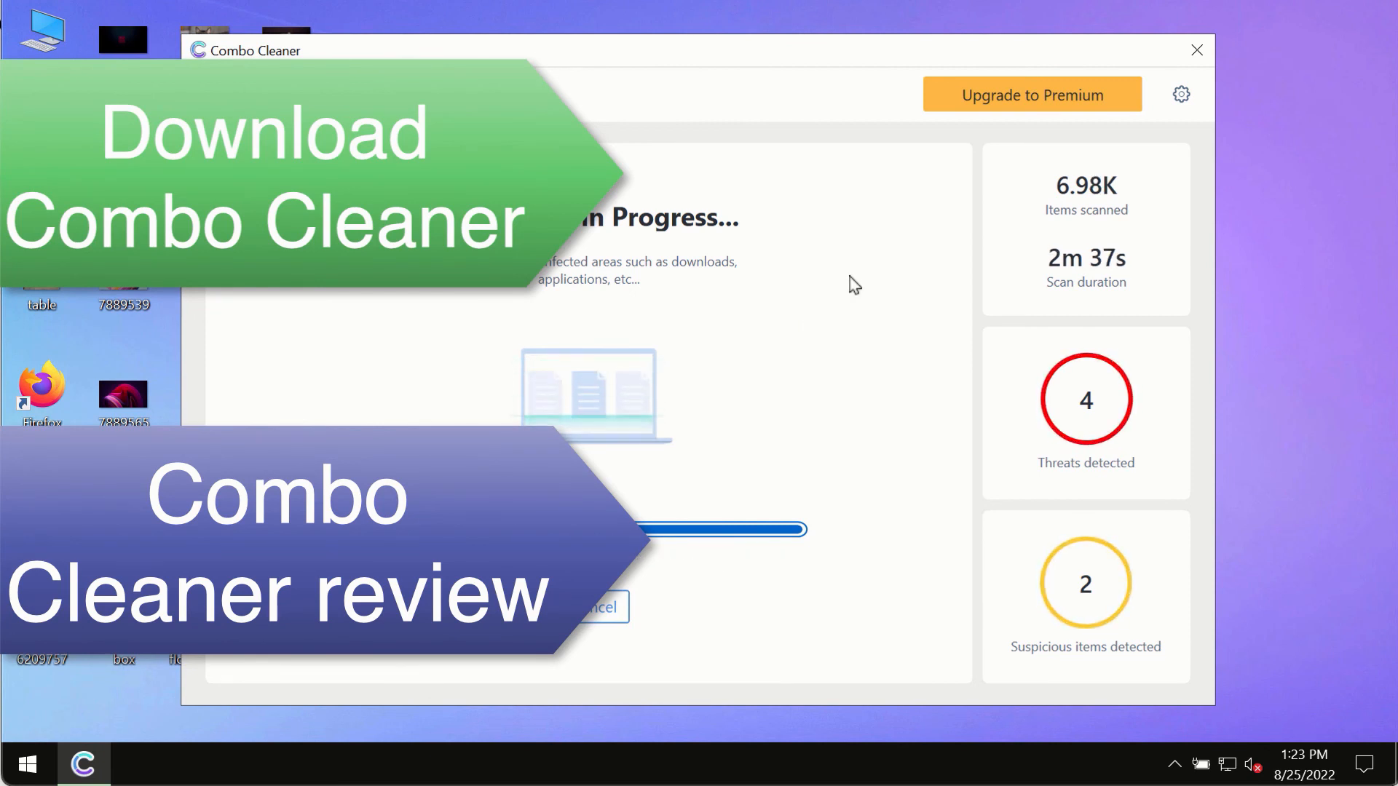
mouse_move(875, 296)
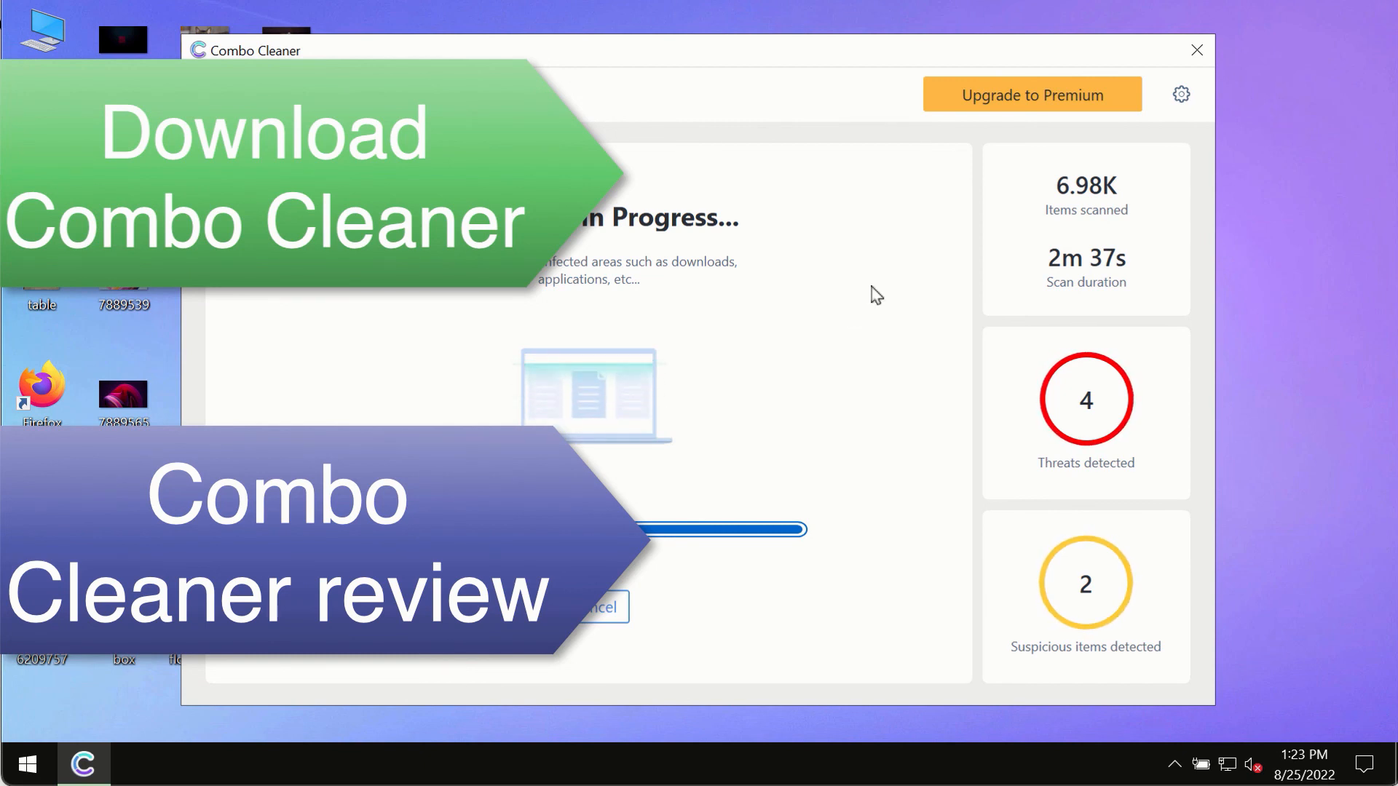